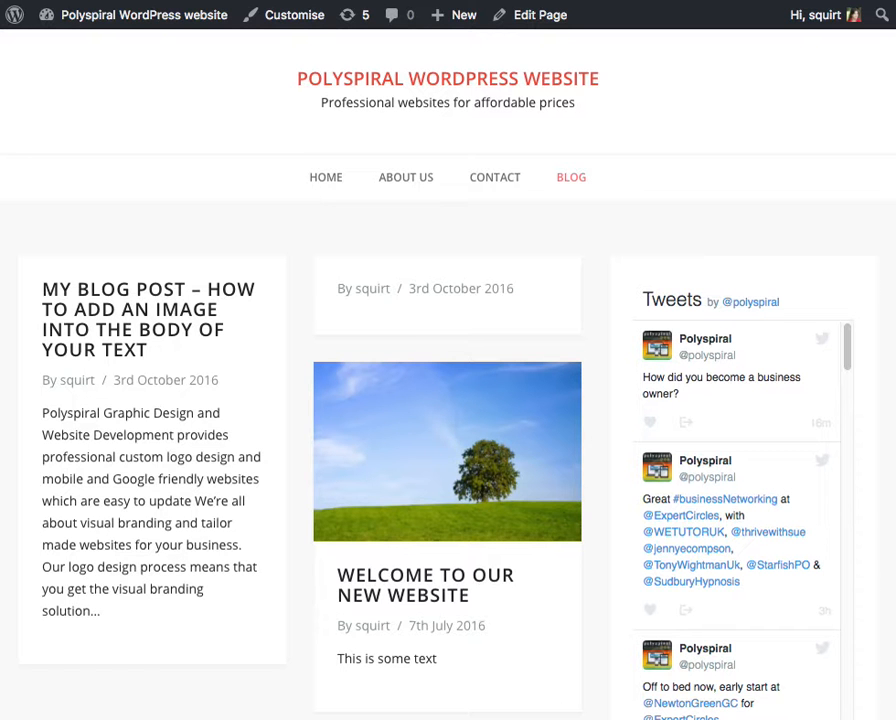
mouse_move(584, 266)
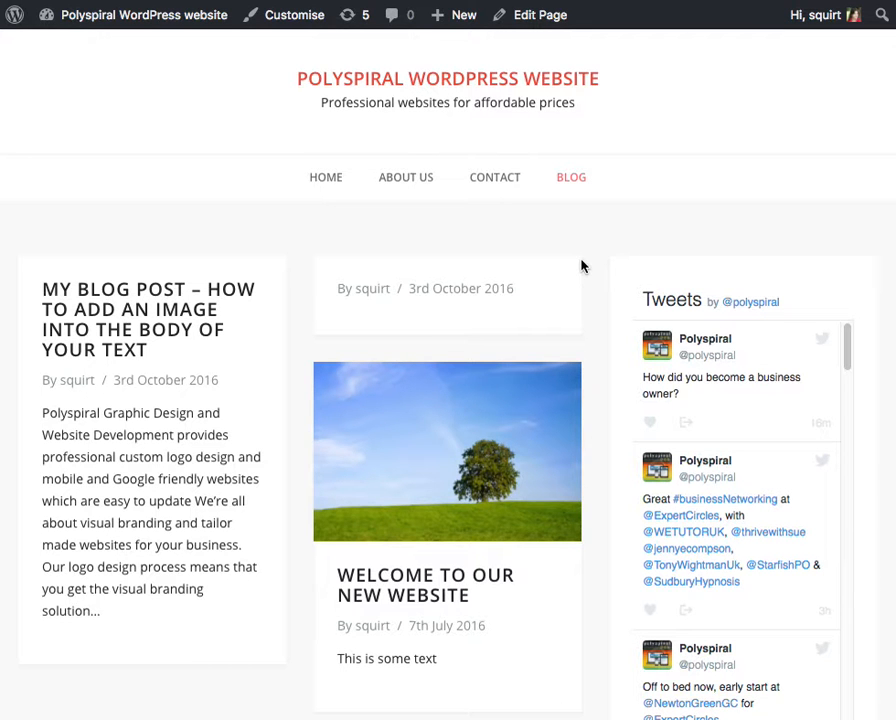
mouse_move(224, 172)
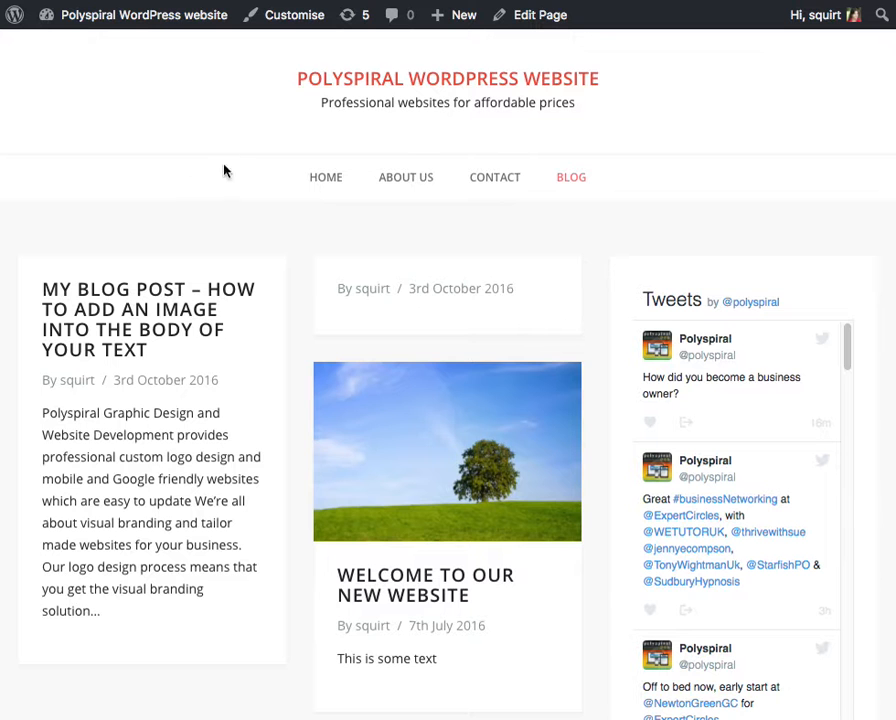
mouse_move(448, 584)
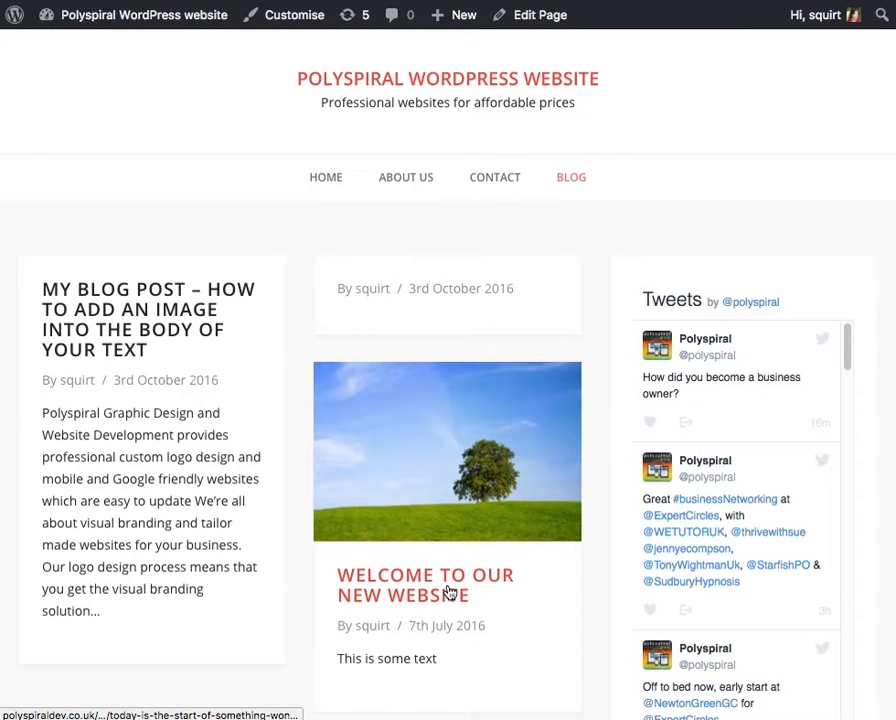
Step: Create a new post titled 'title' with body text 'text here'
left_click(462, 14)
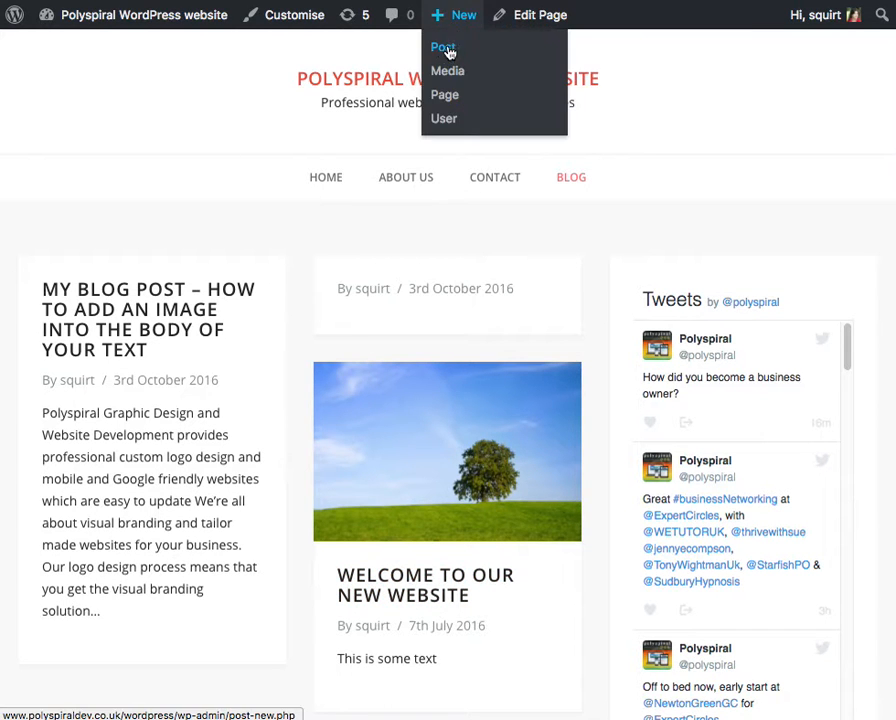
left_click(442, 48)
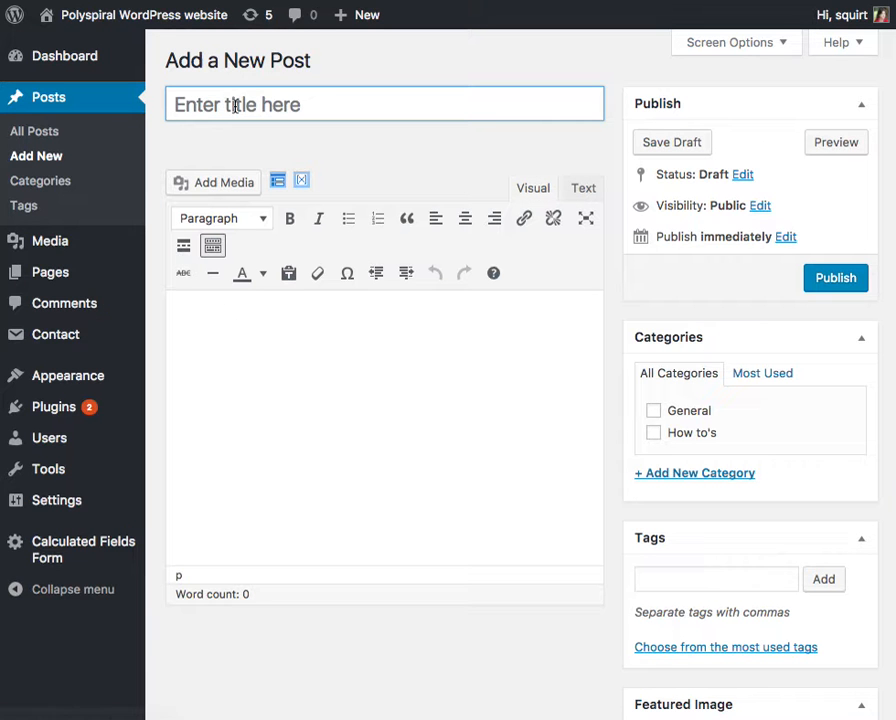
type("title")
left_click(384, 426)
type("tex")
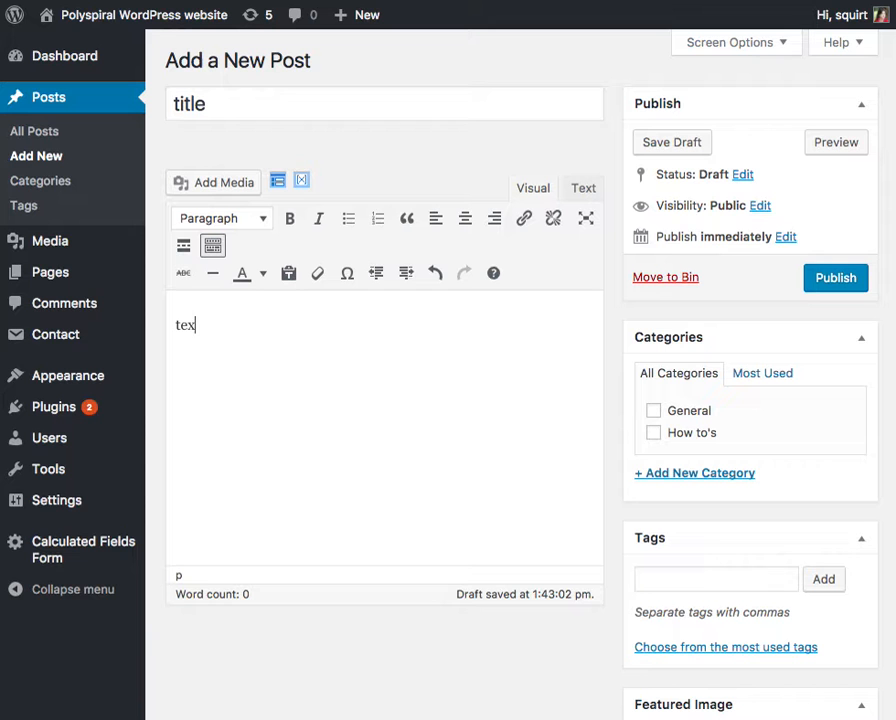
type("here")
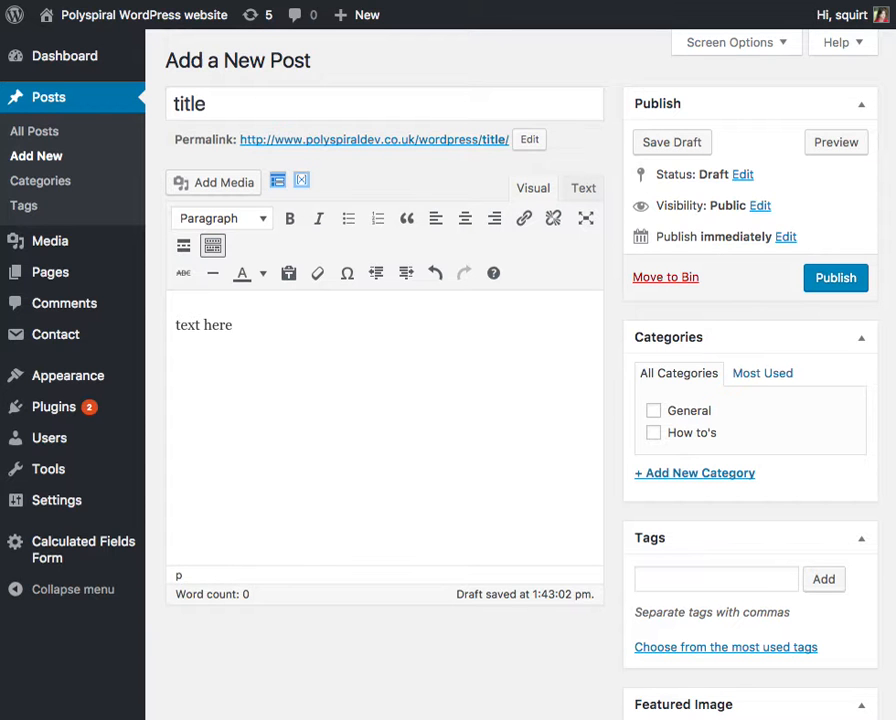
scroll("down", 3)
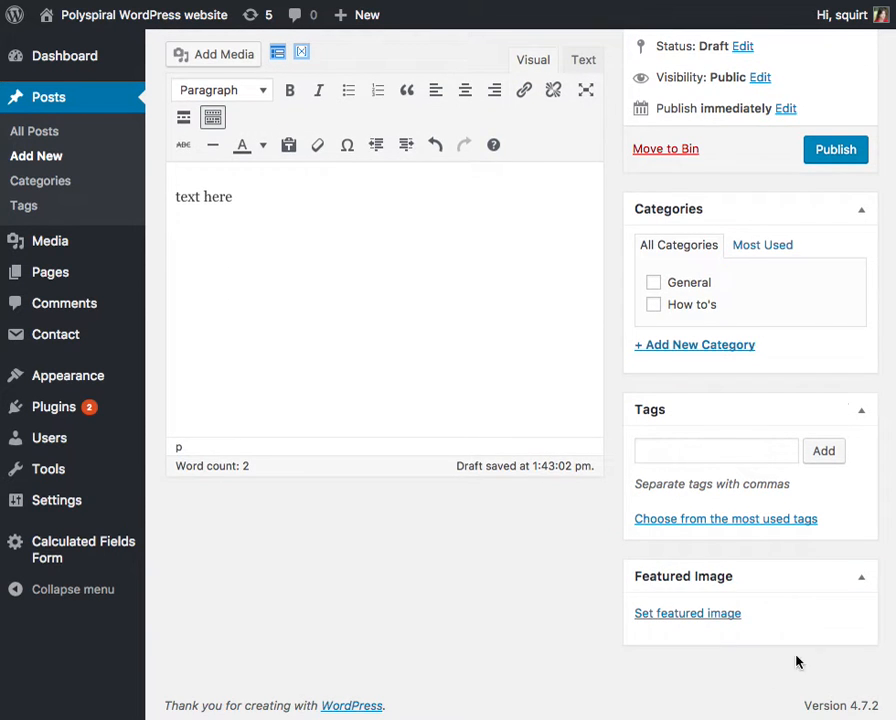
mouse_move(792, 166)
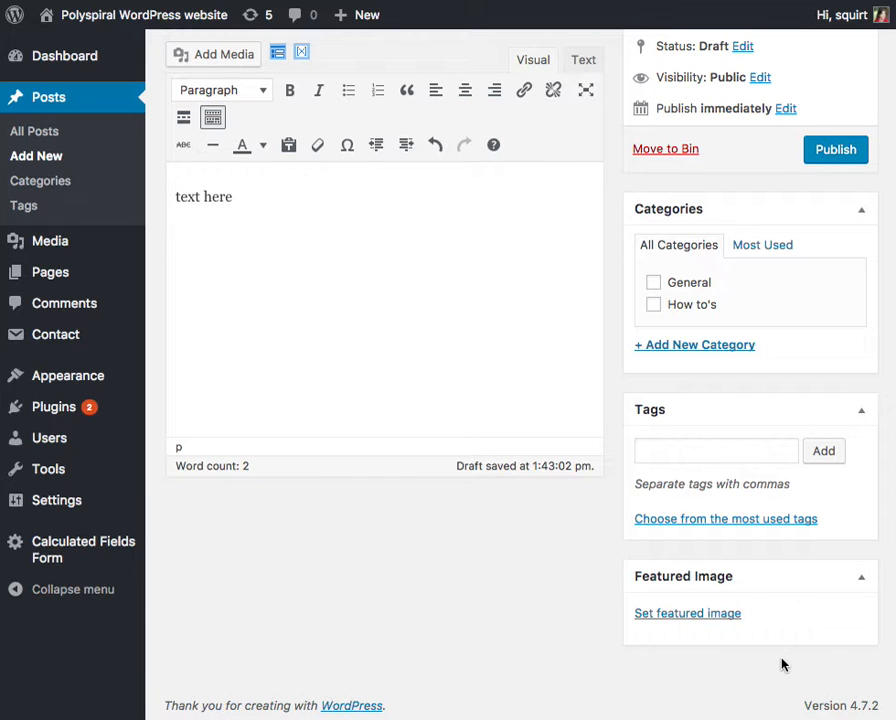
mouse_move(688, 612)
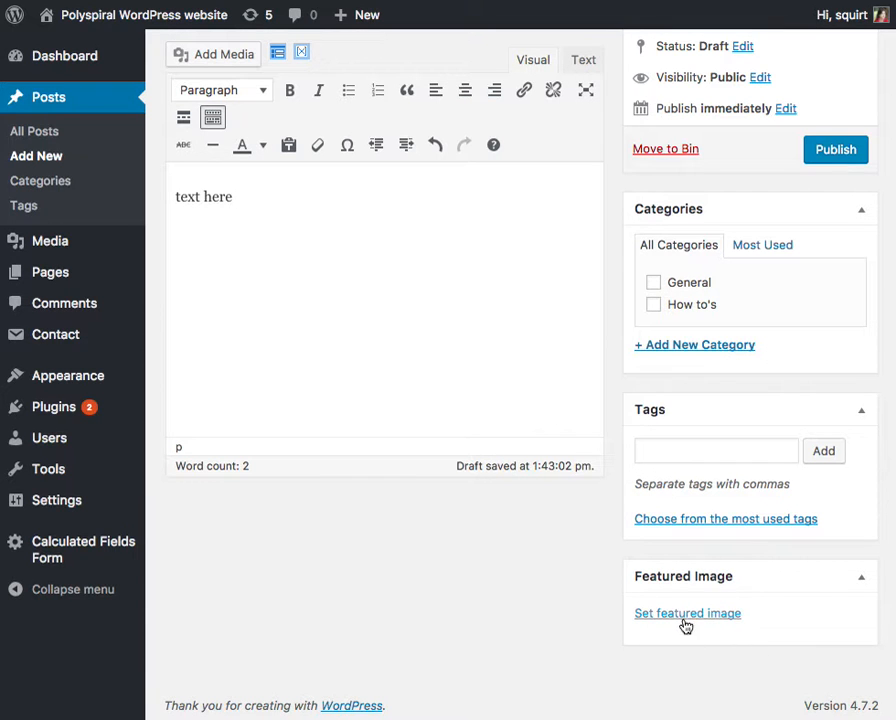
Step: Set mobileSites-2.png from the Media Library as the post's featured image
left_click(688, 612)
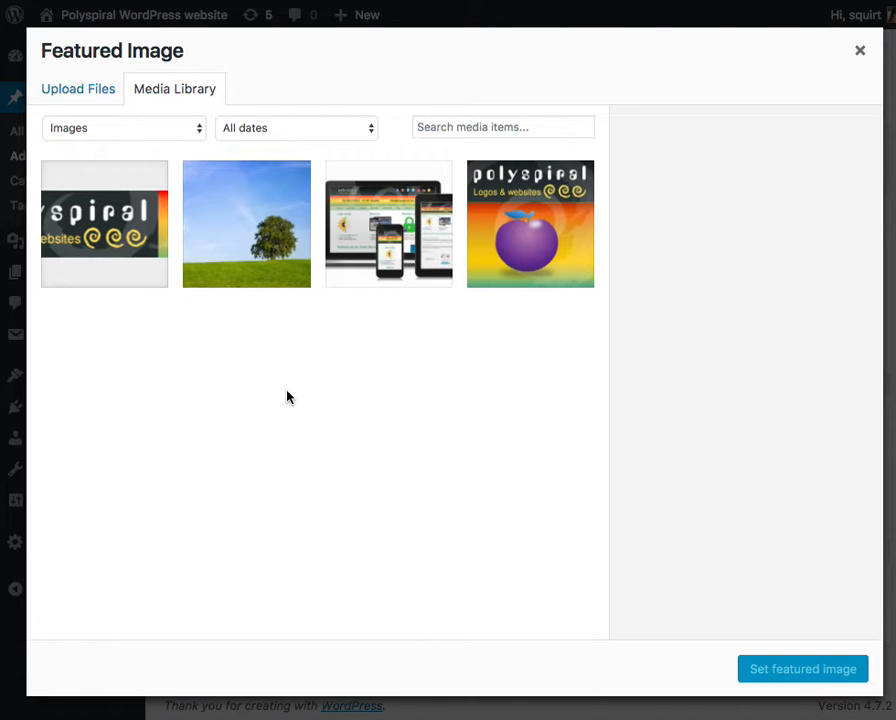
mouse_move(216, 336)
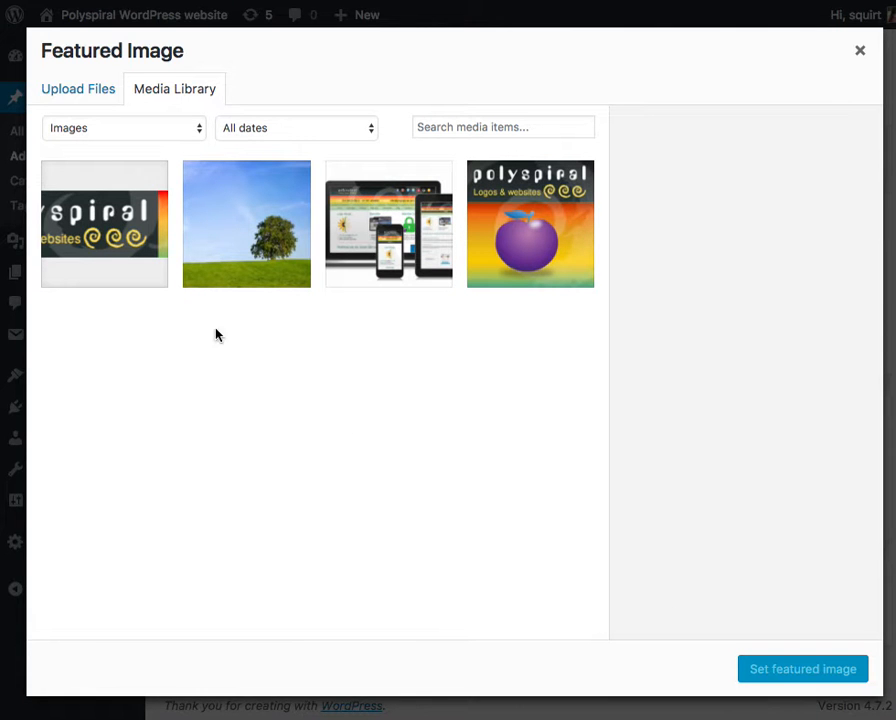
left_click(76, 88)
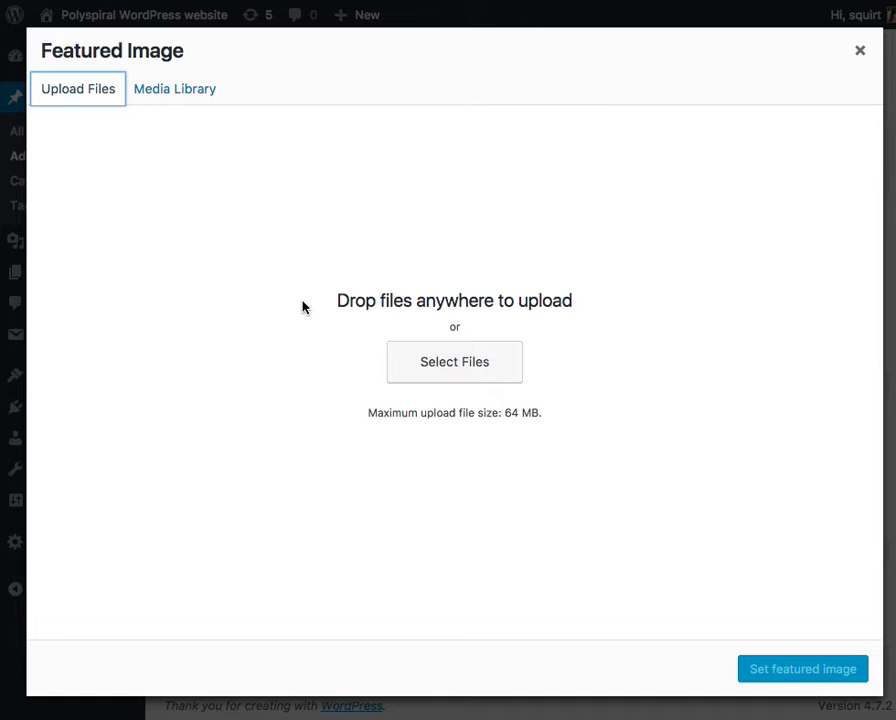
left_click(174, 88)
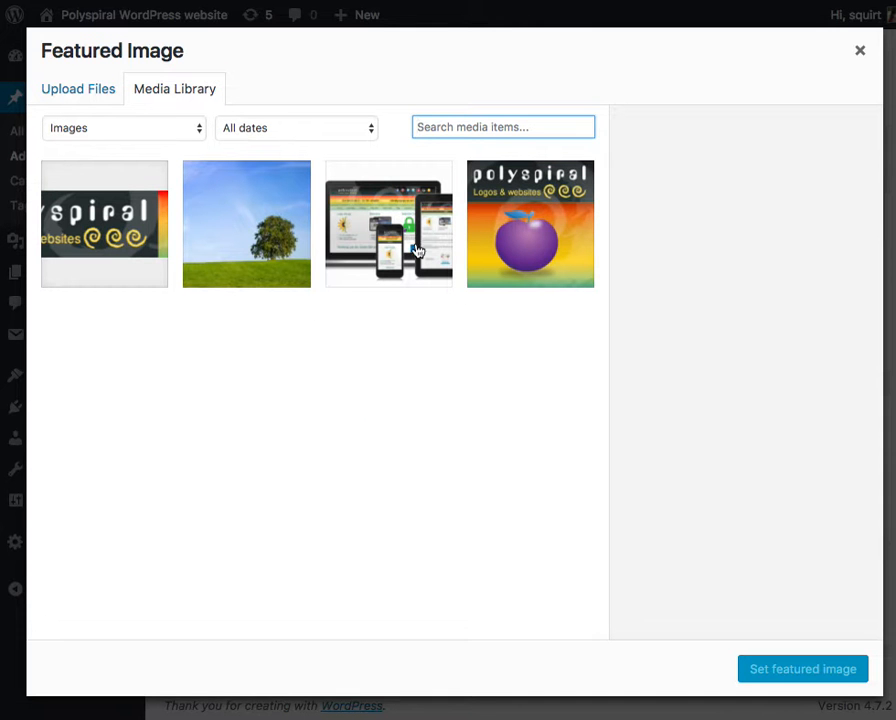
left_click(388, 224)
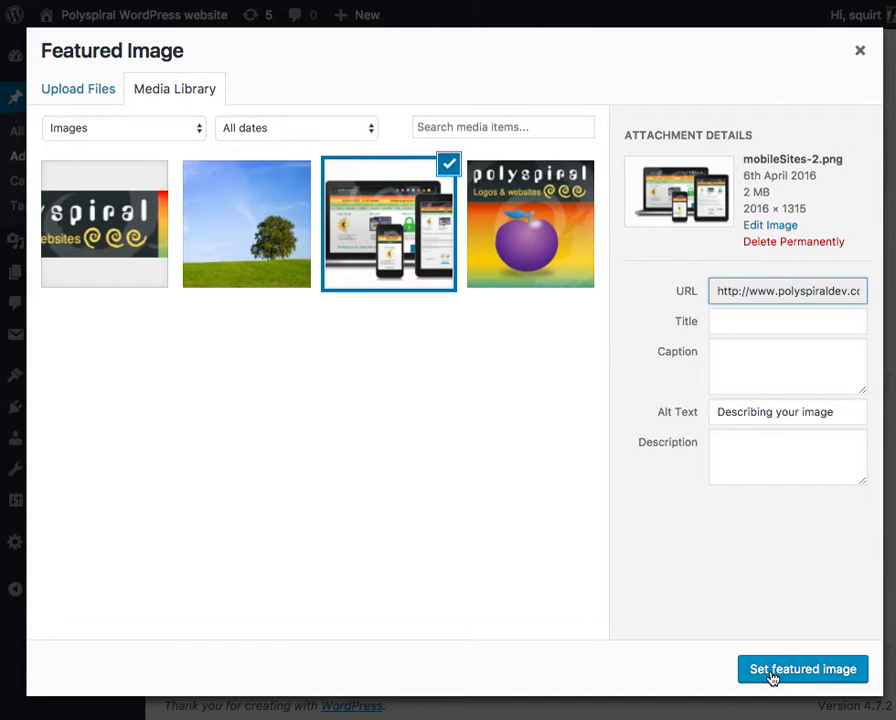
left_click(802, 668)
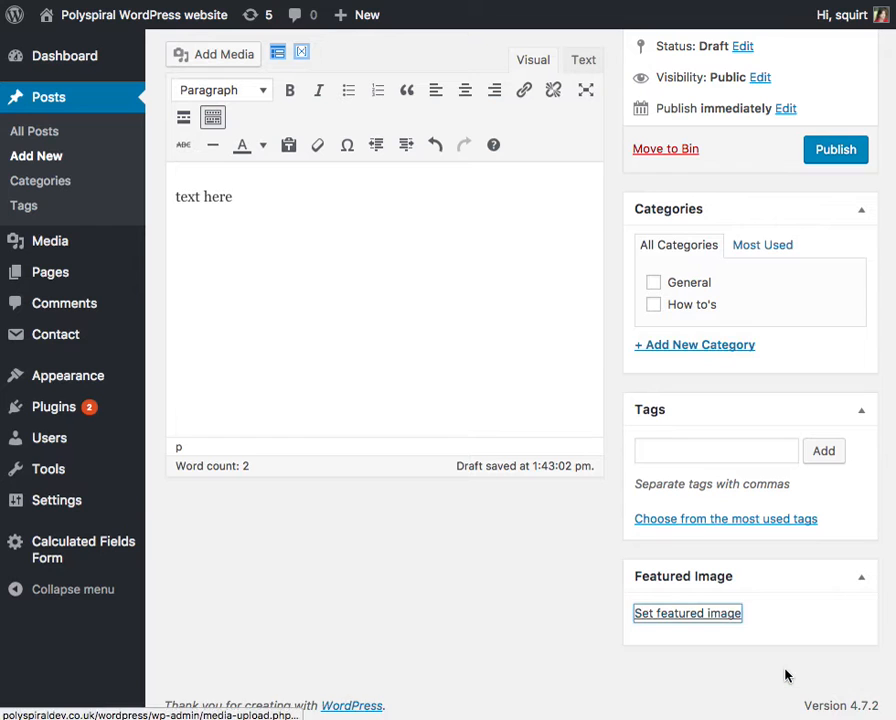
Step: Publish the post, then view it from the Blog listing on the live site
left_click(688, 612)
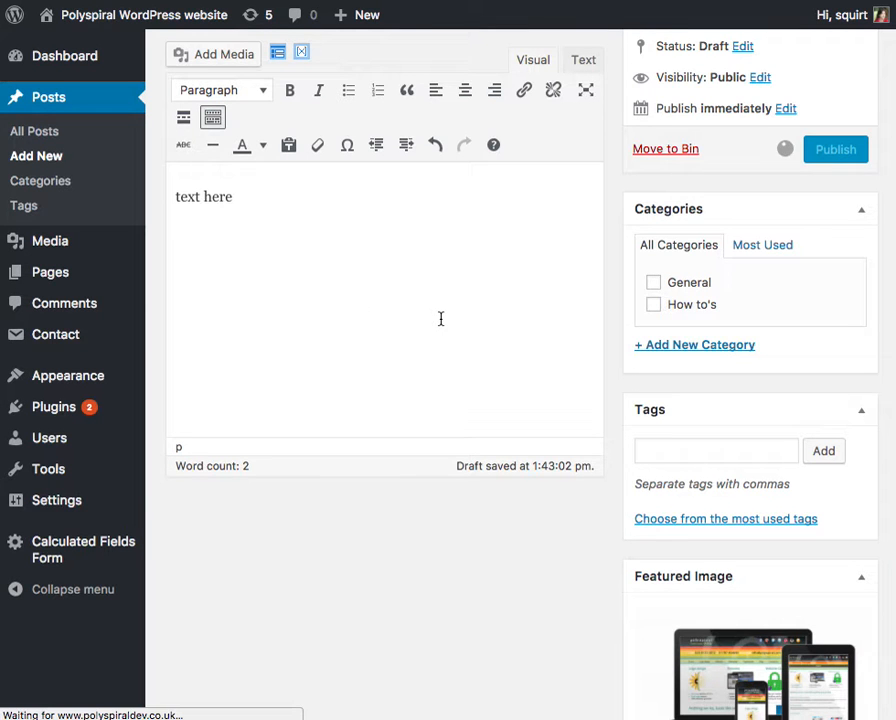
left_click(836, 148)
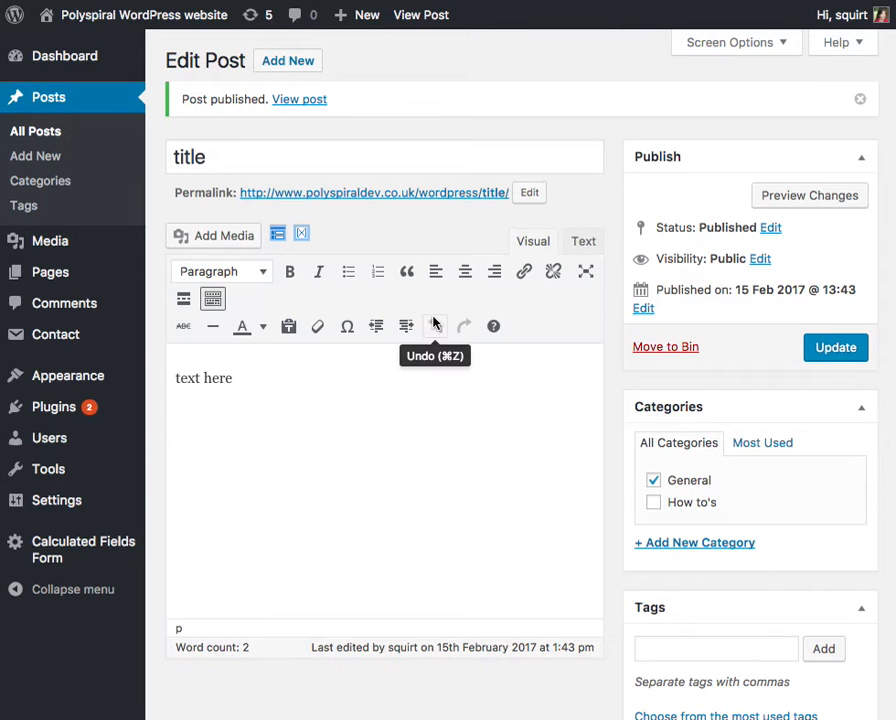
mouse_move(470, 200)
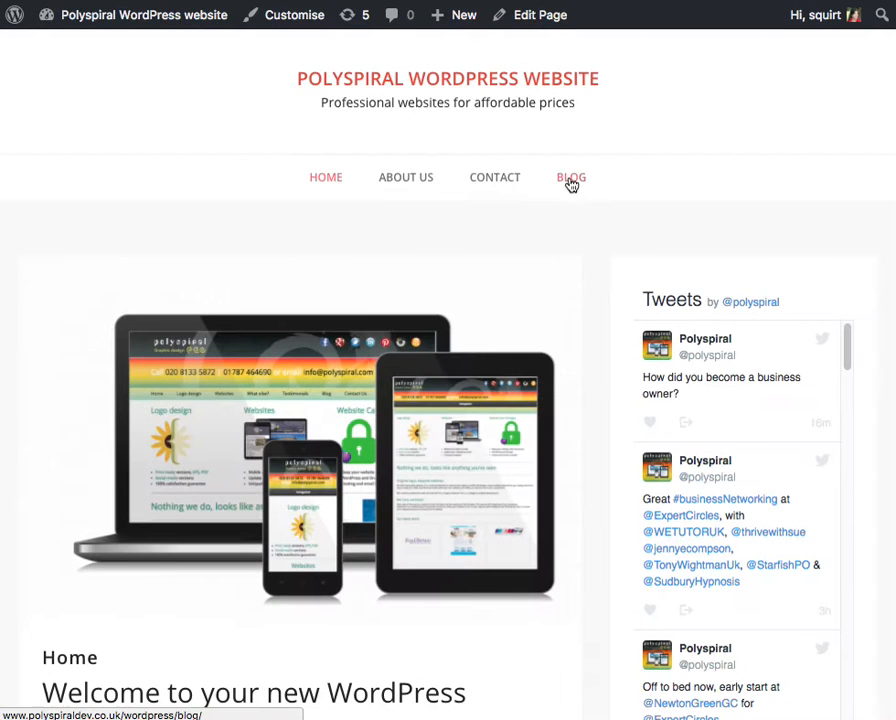
left_click(572, 176)
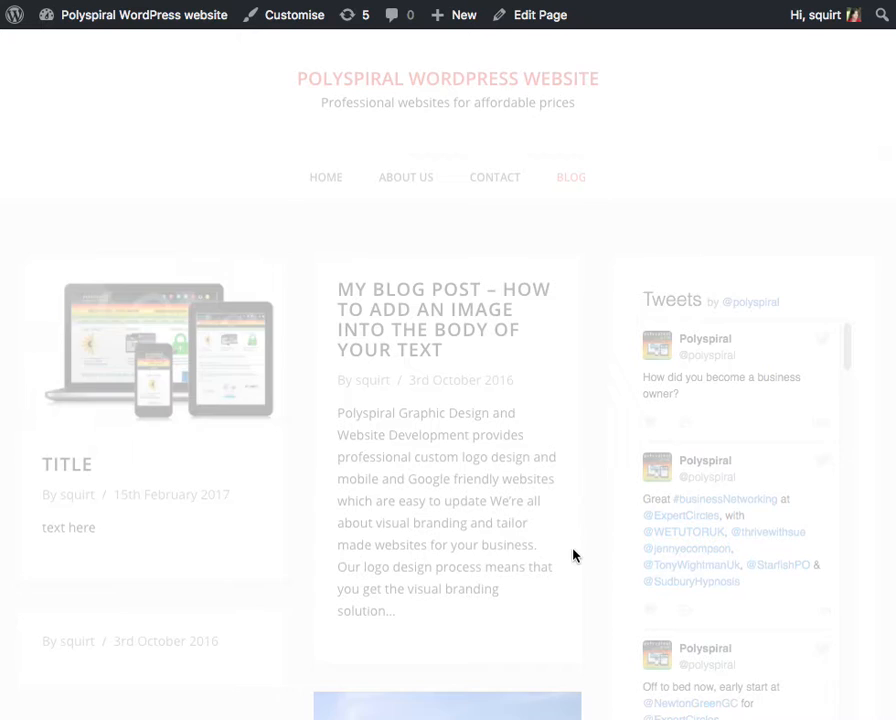
scroll("down", 3)
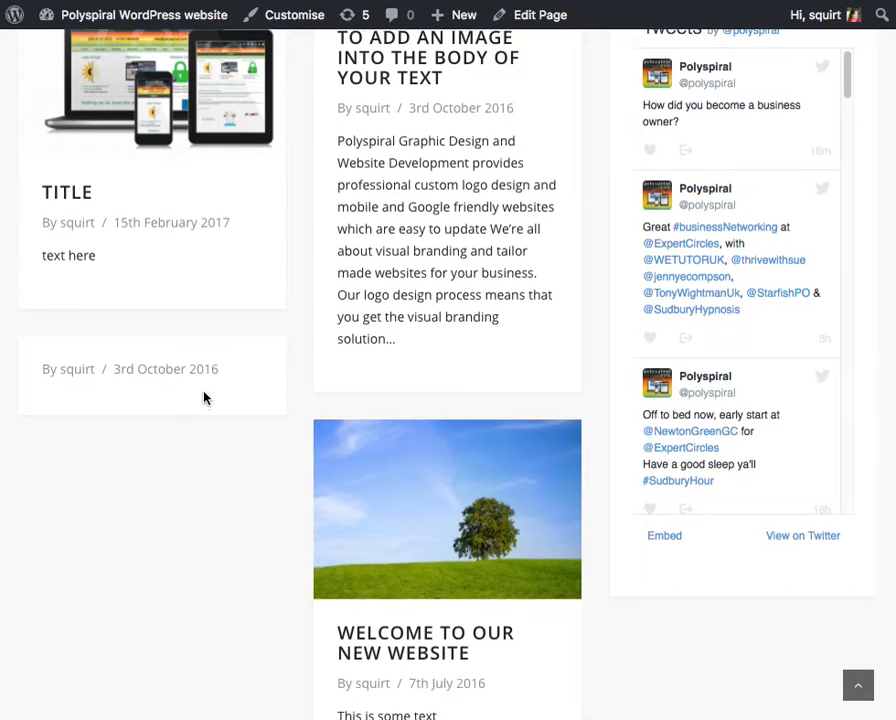
scroll("up", 3)
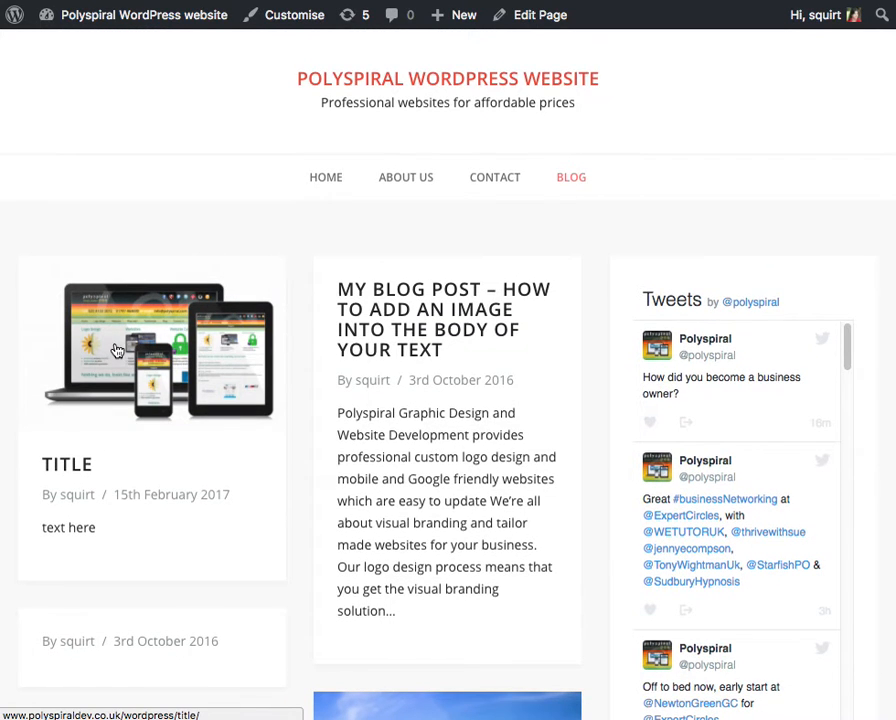
left_click(152, 350)
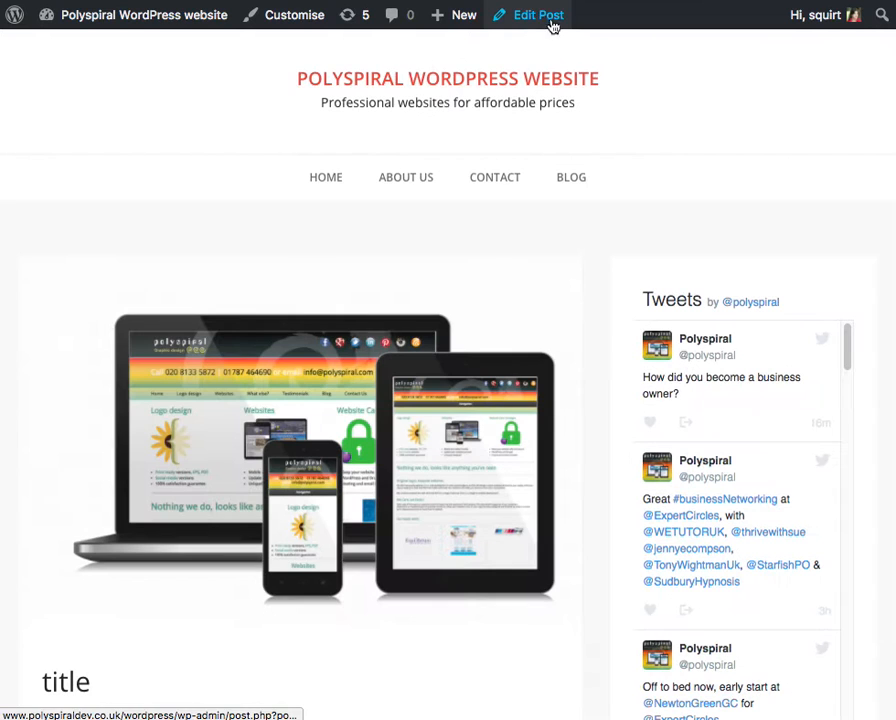
Step: Replace the post's featured image with the avata.jpg Polyspiral plum logo
left_click(538, 16)
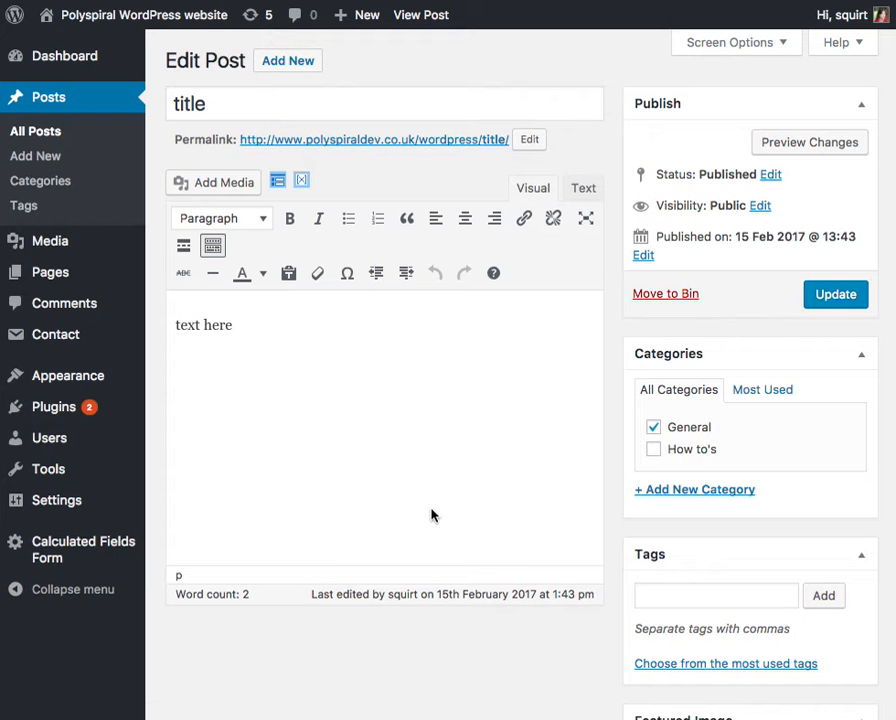
scroll("down", 3)
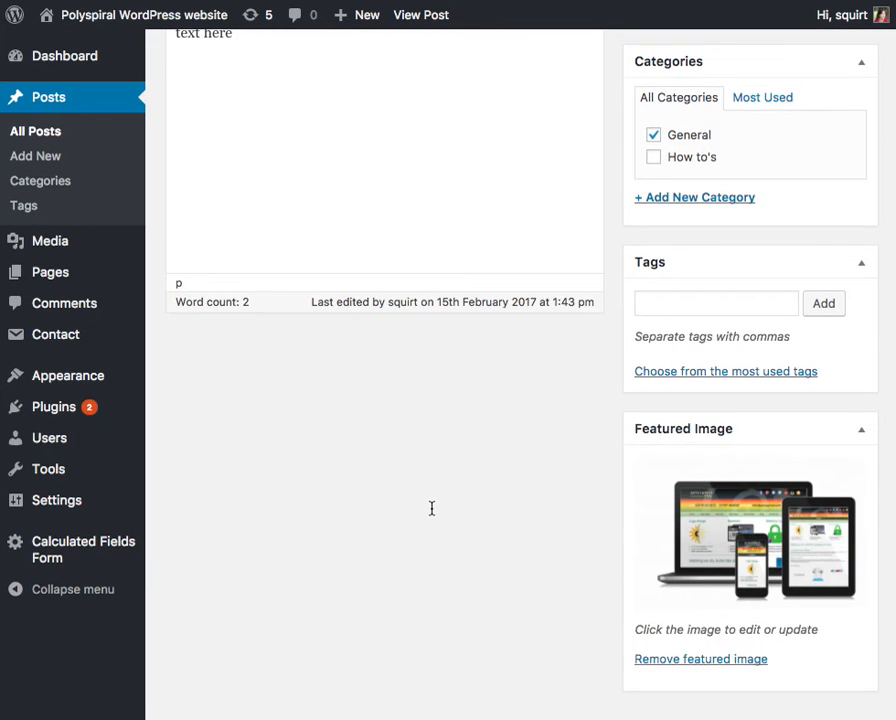
left_click(700, 658)
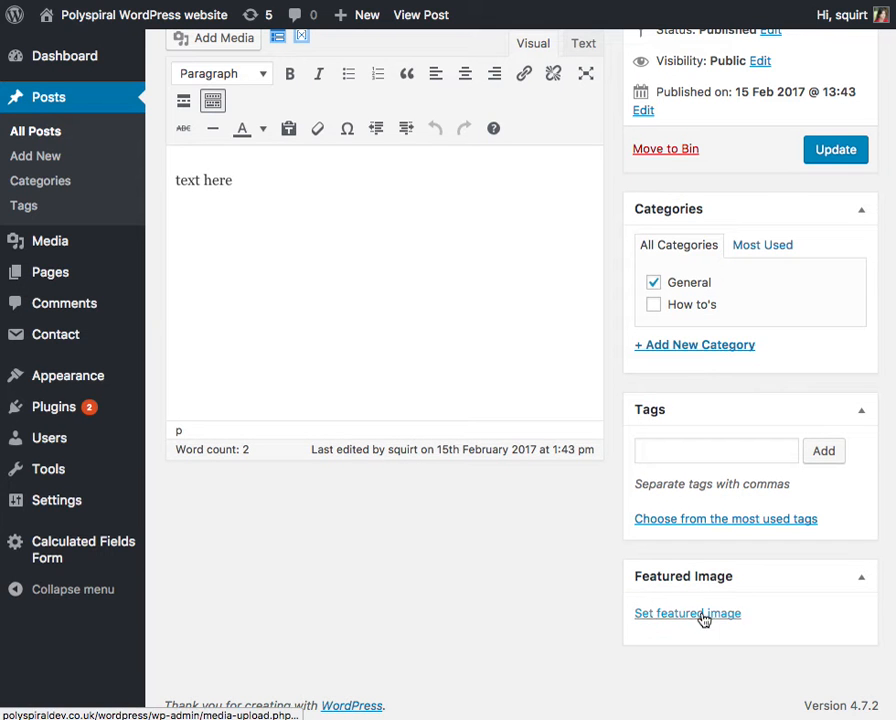
left_click(688, 612)
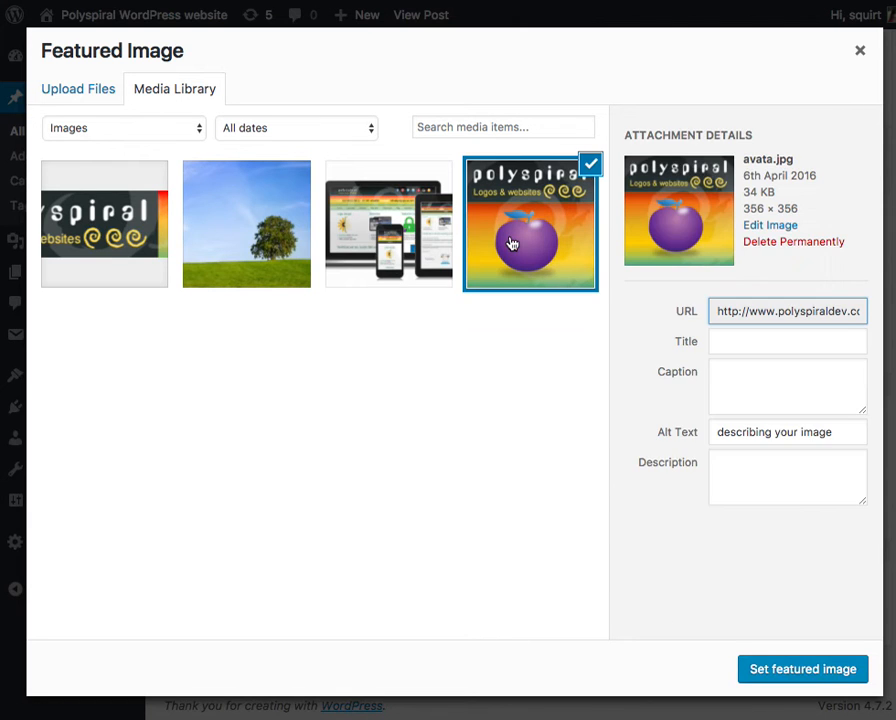
left_click(802, 668)
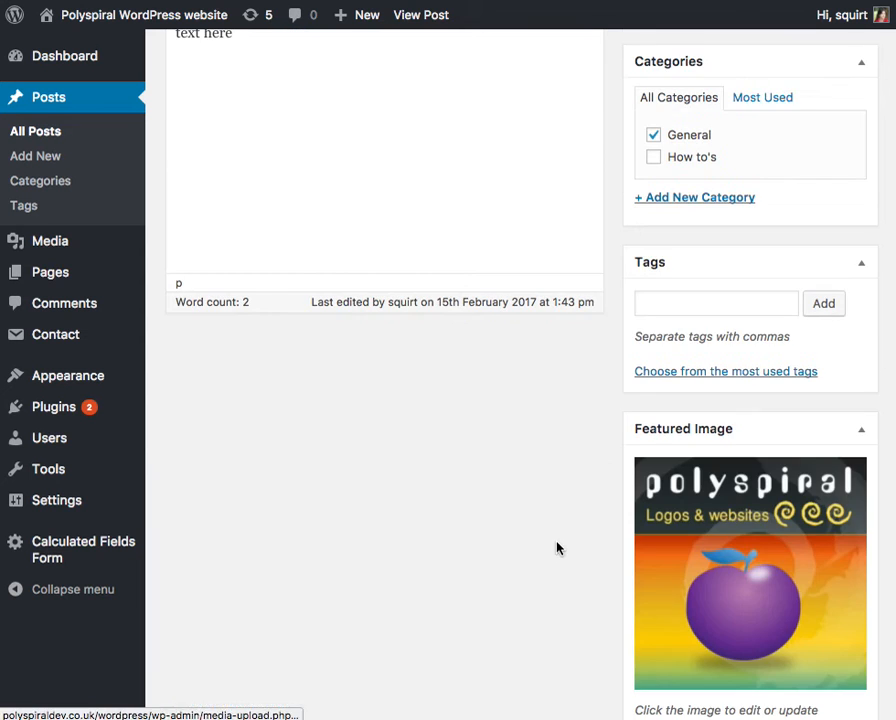
Step: Update the post and confirm the new logo on the live post and Blog page
scroll("up", 3)
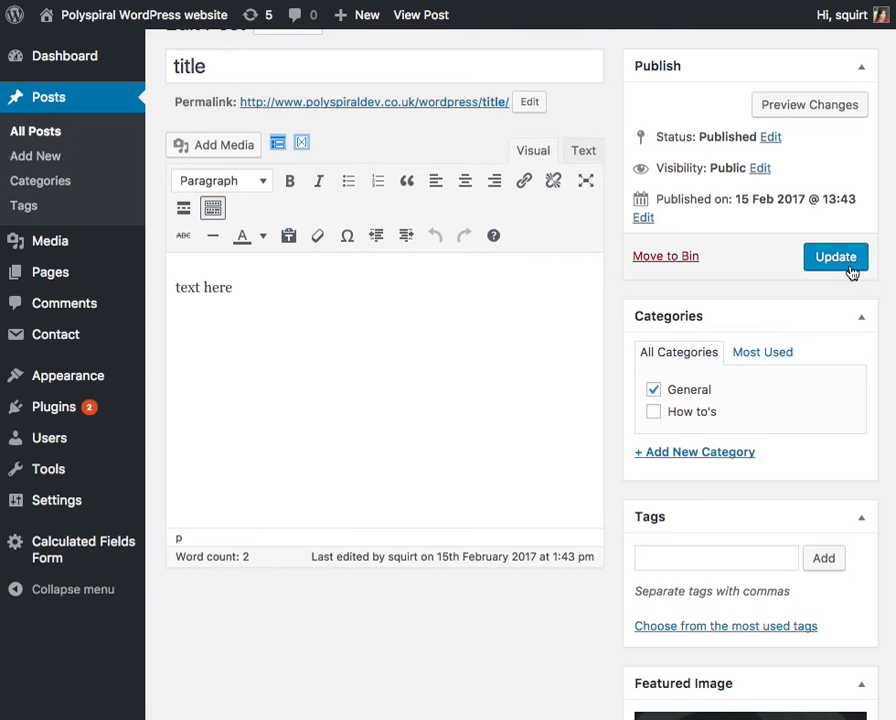
left_click(836, 256)
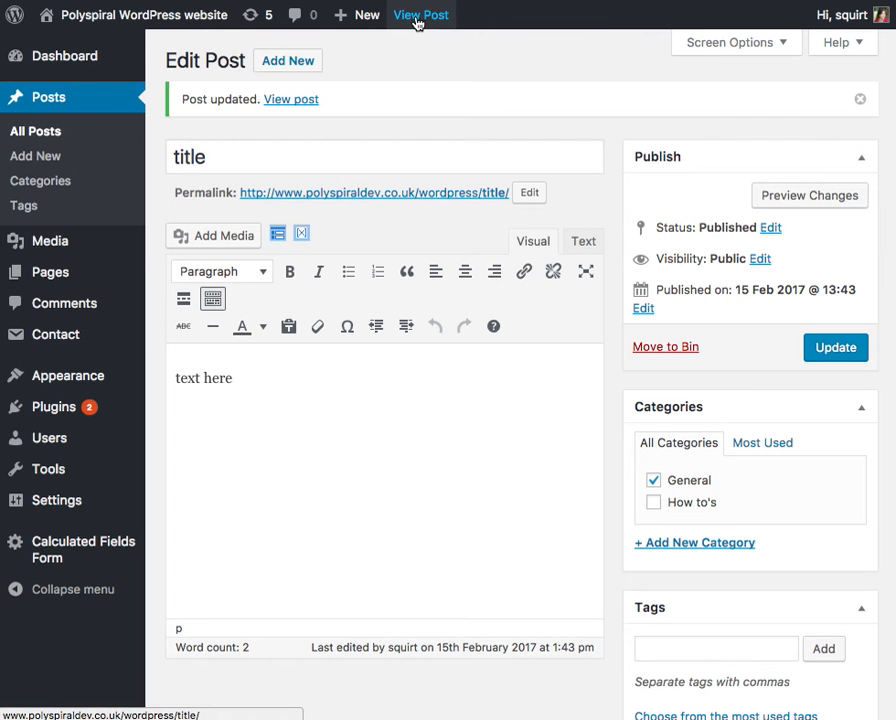
left_click(420, 16)
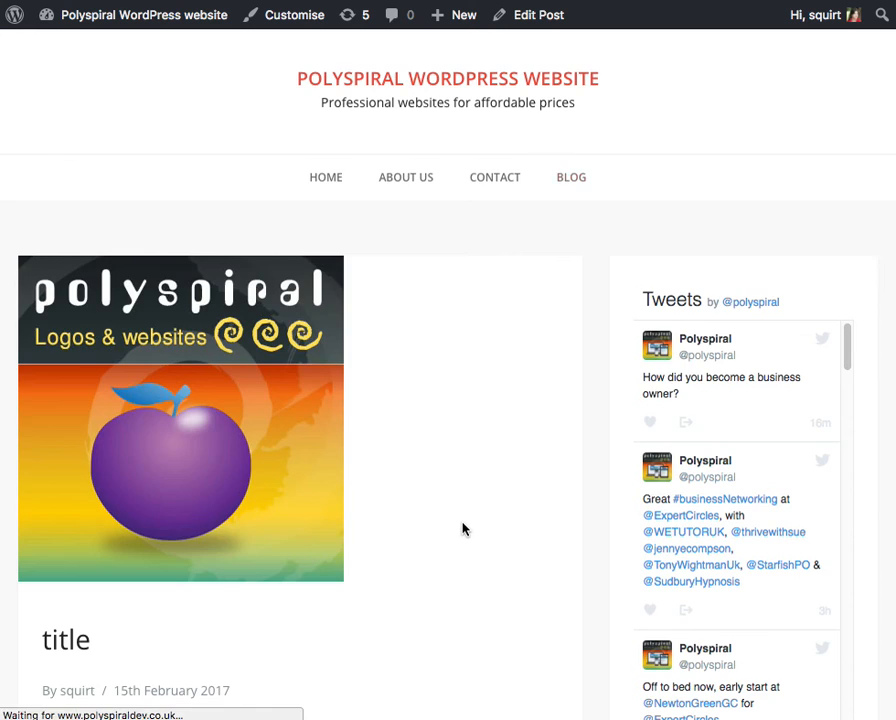
left_click(570, 176)
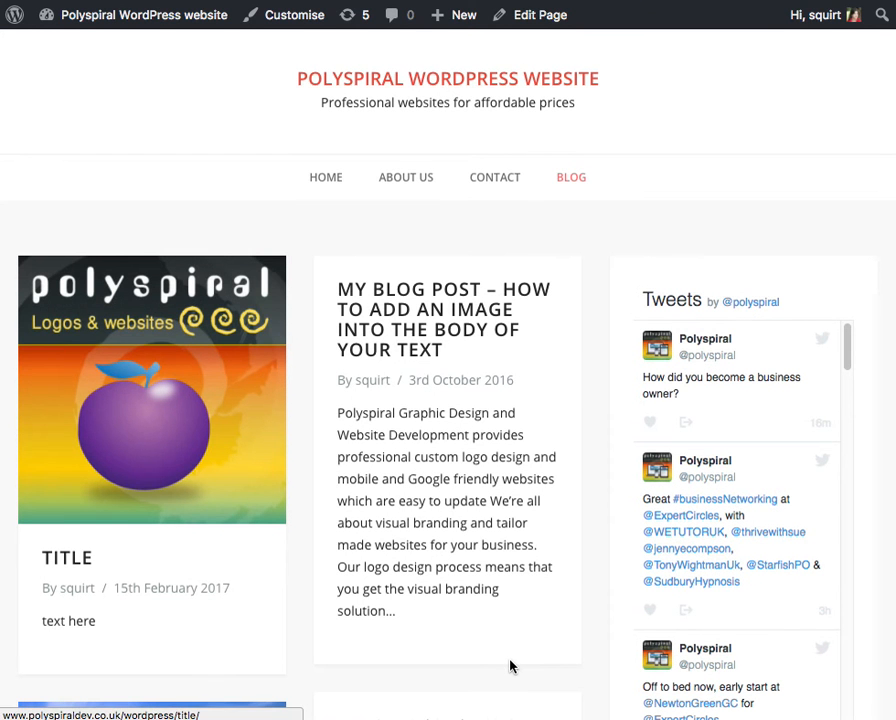